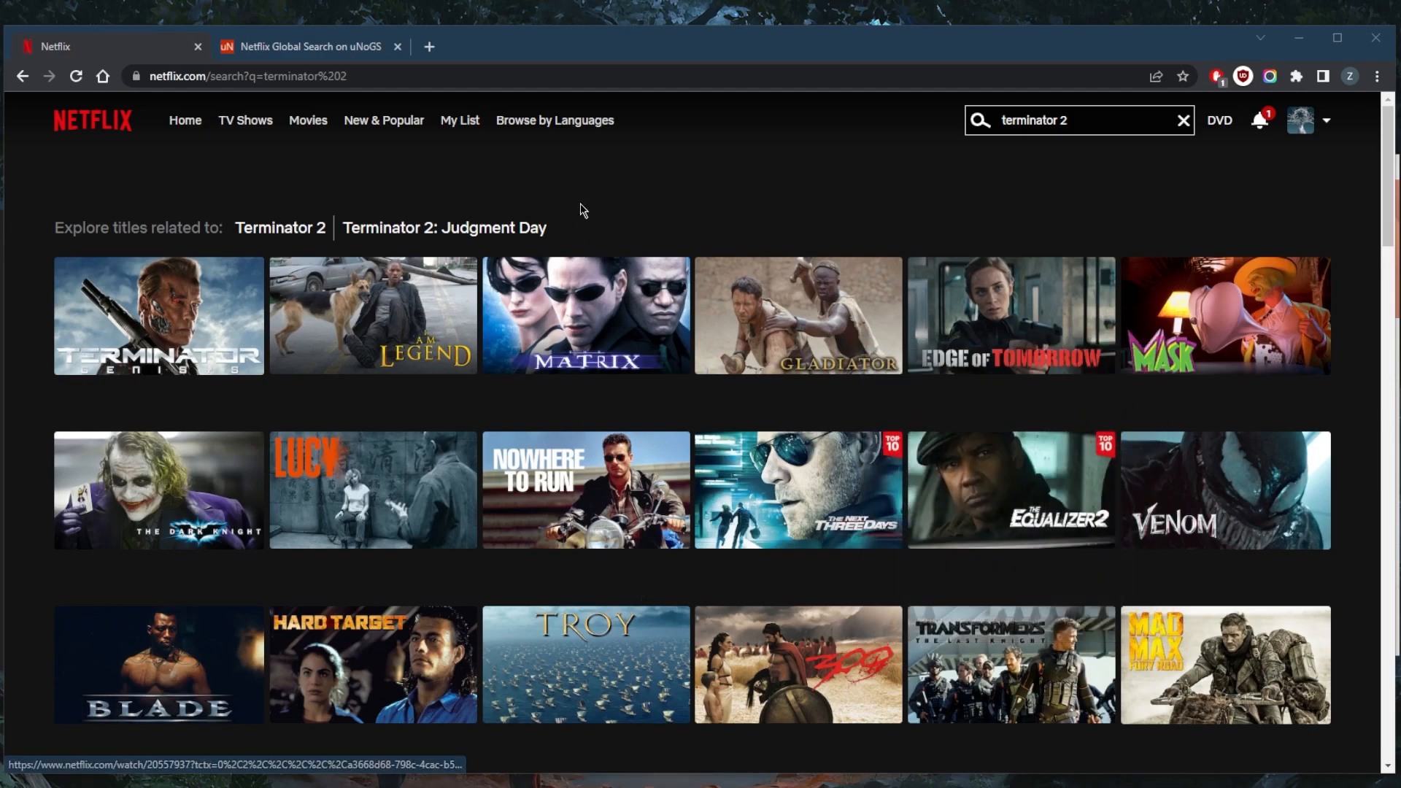
mouse_move(496, 188)
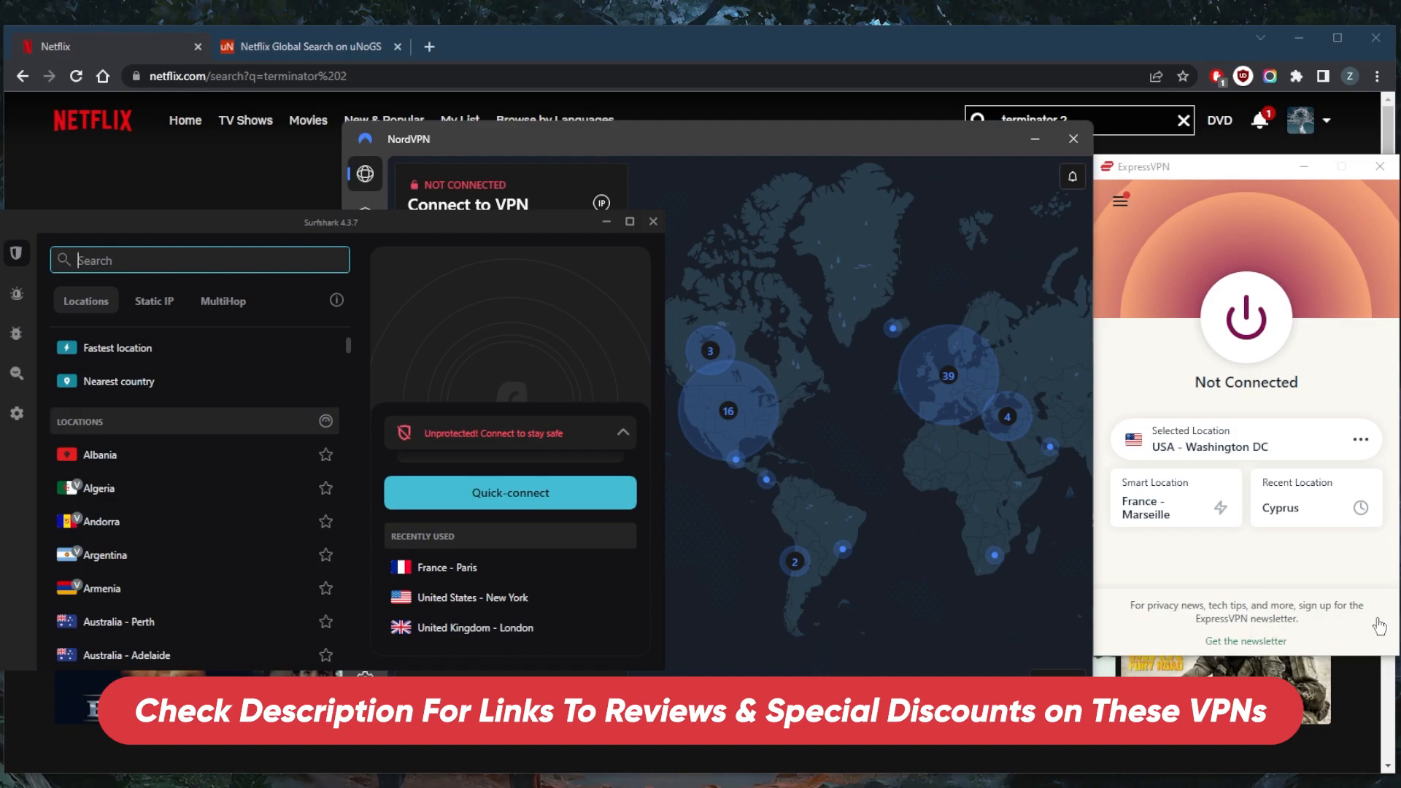
mouse_move(1303, 261)
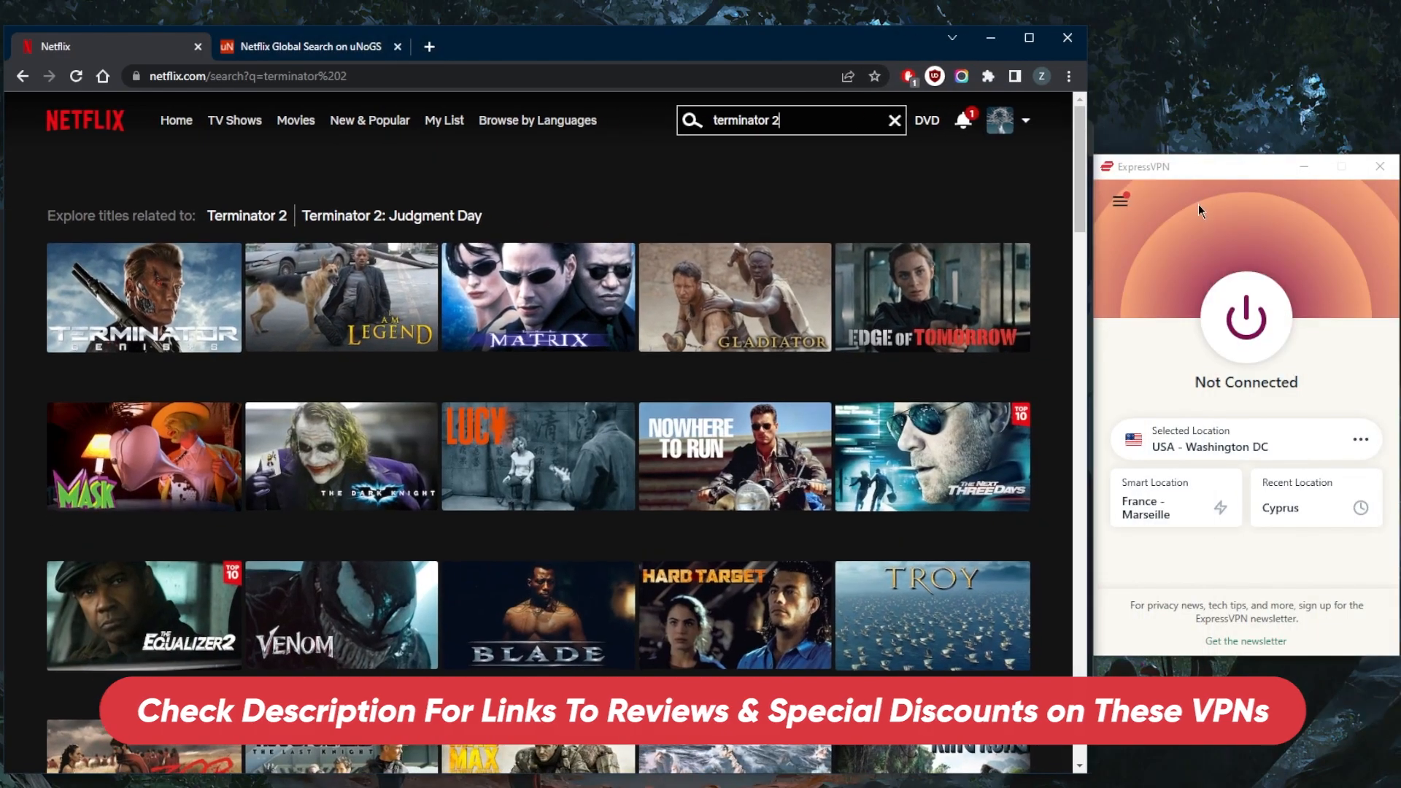
- Reopen the Terminator 2: Judgment Day card in uNoGS showing Canada as its only country
left_click(310, 45)
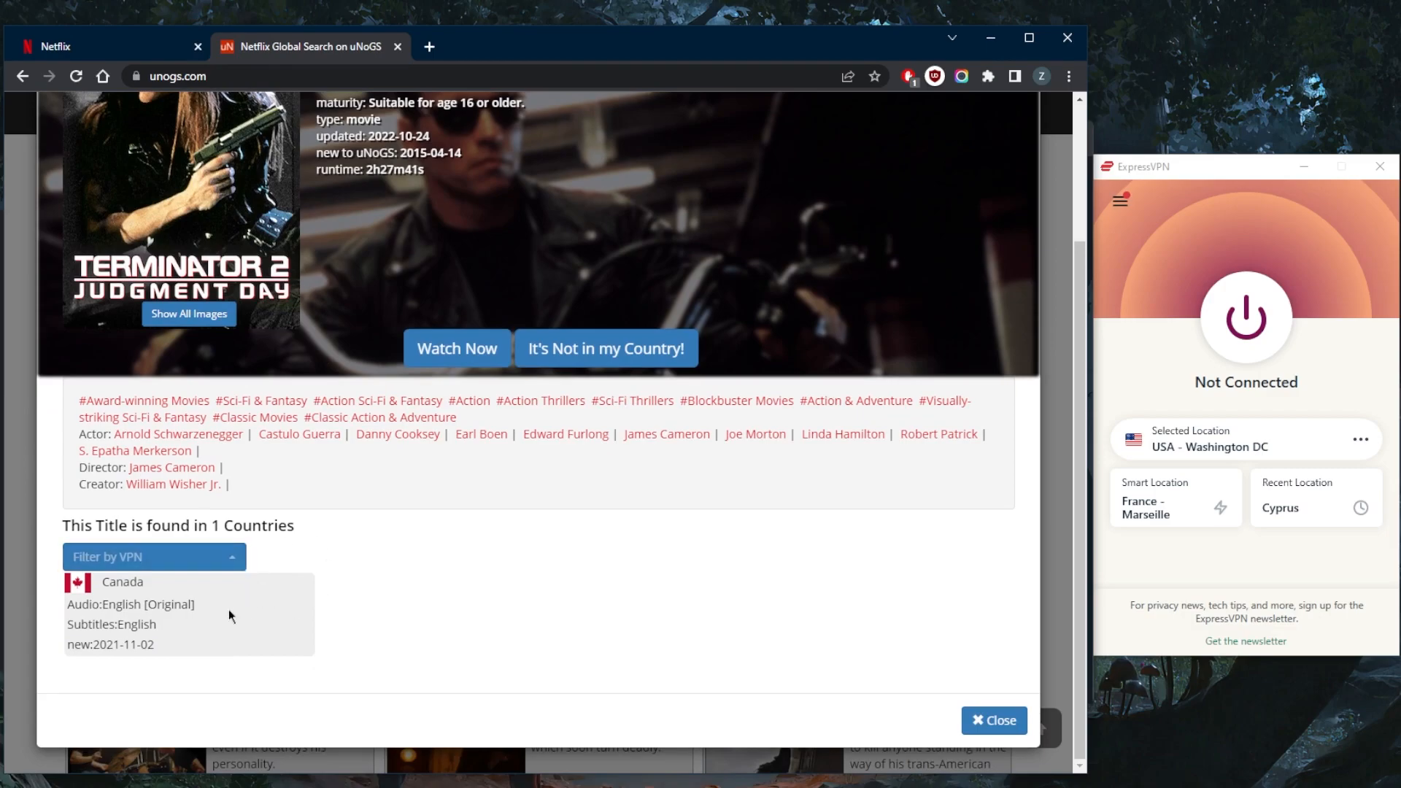
left_click(992, 719)
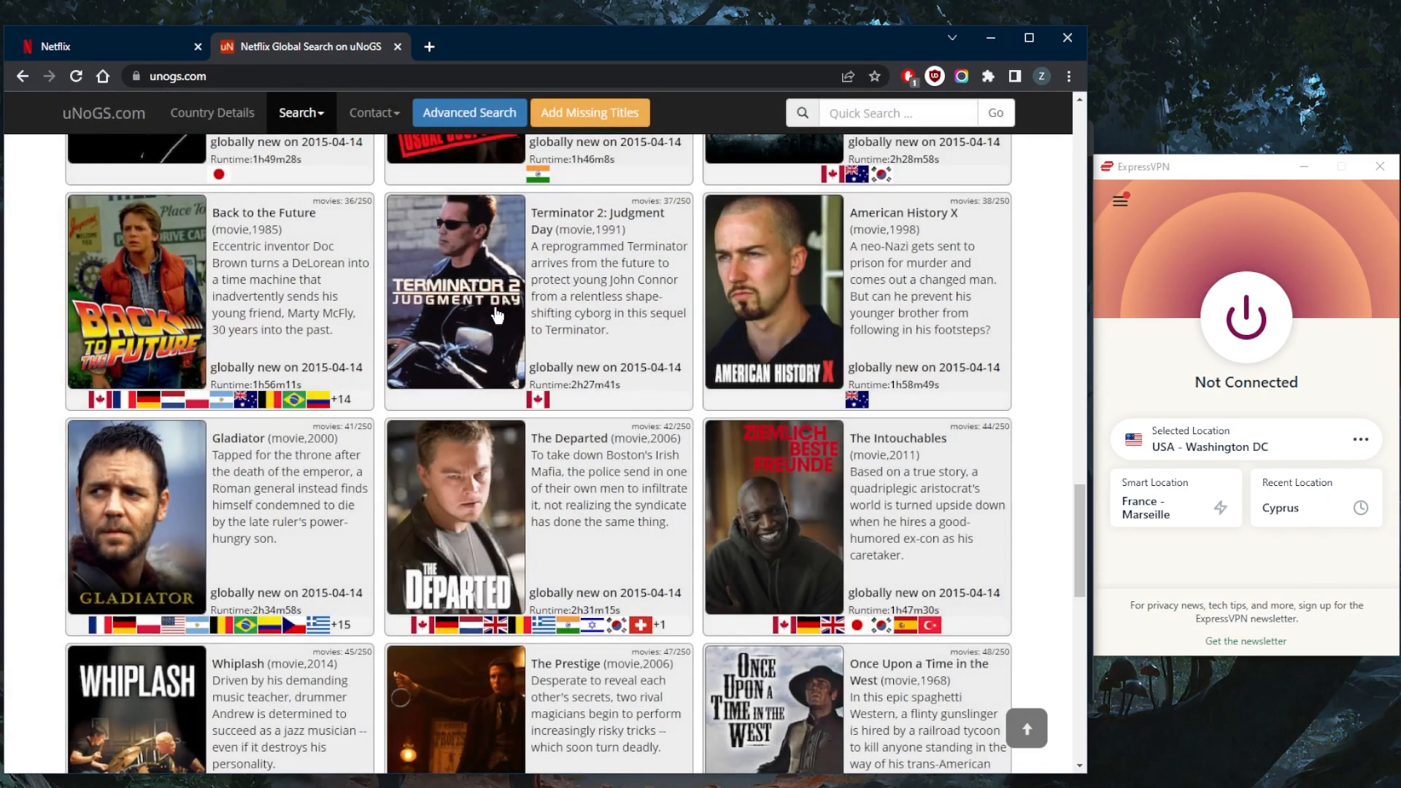
left_click(456, 294)
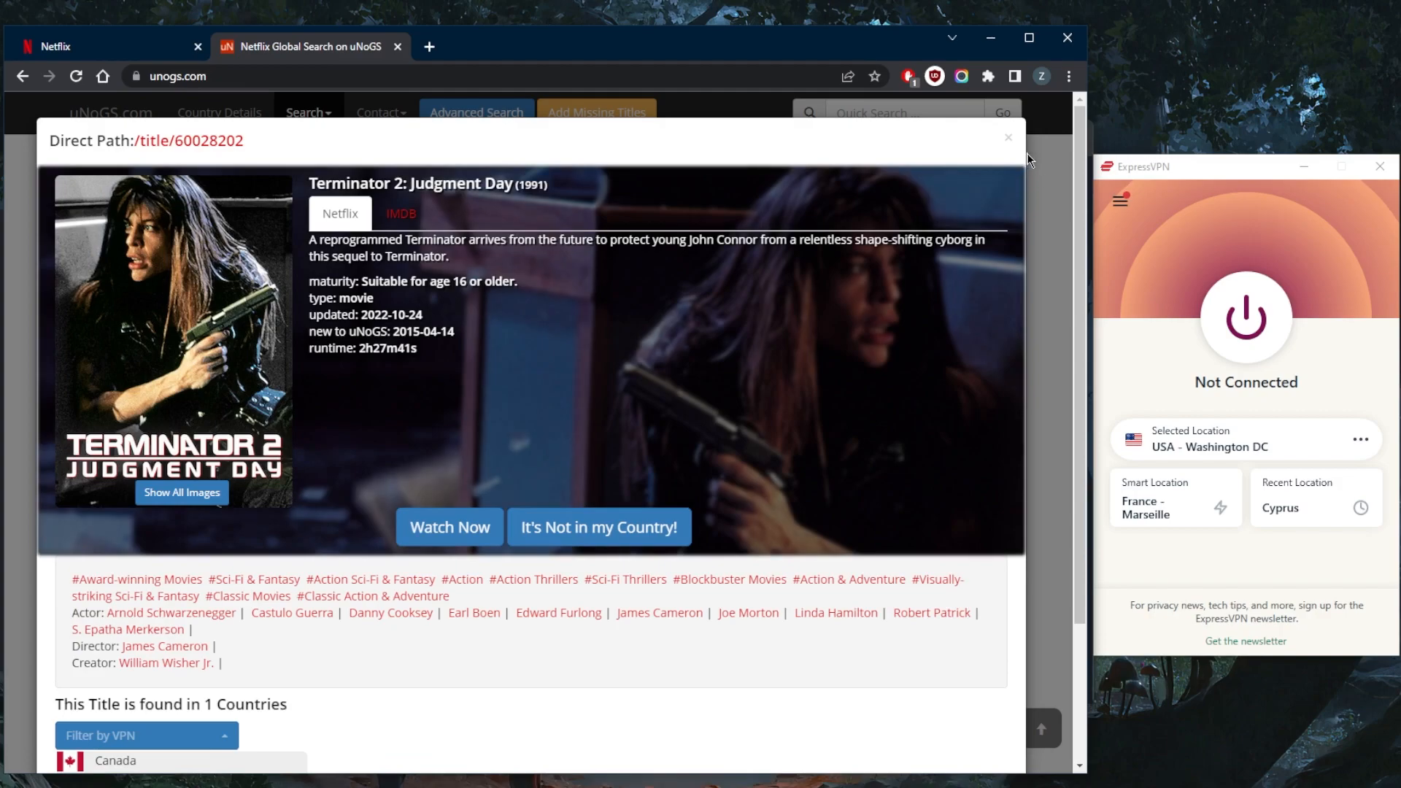
mouse_move(1041, 160)
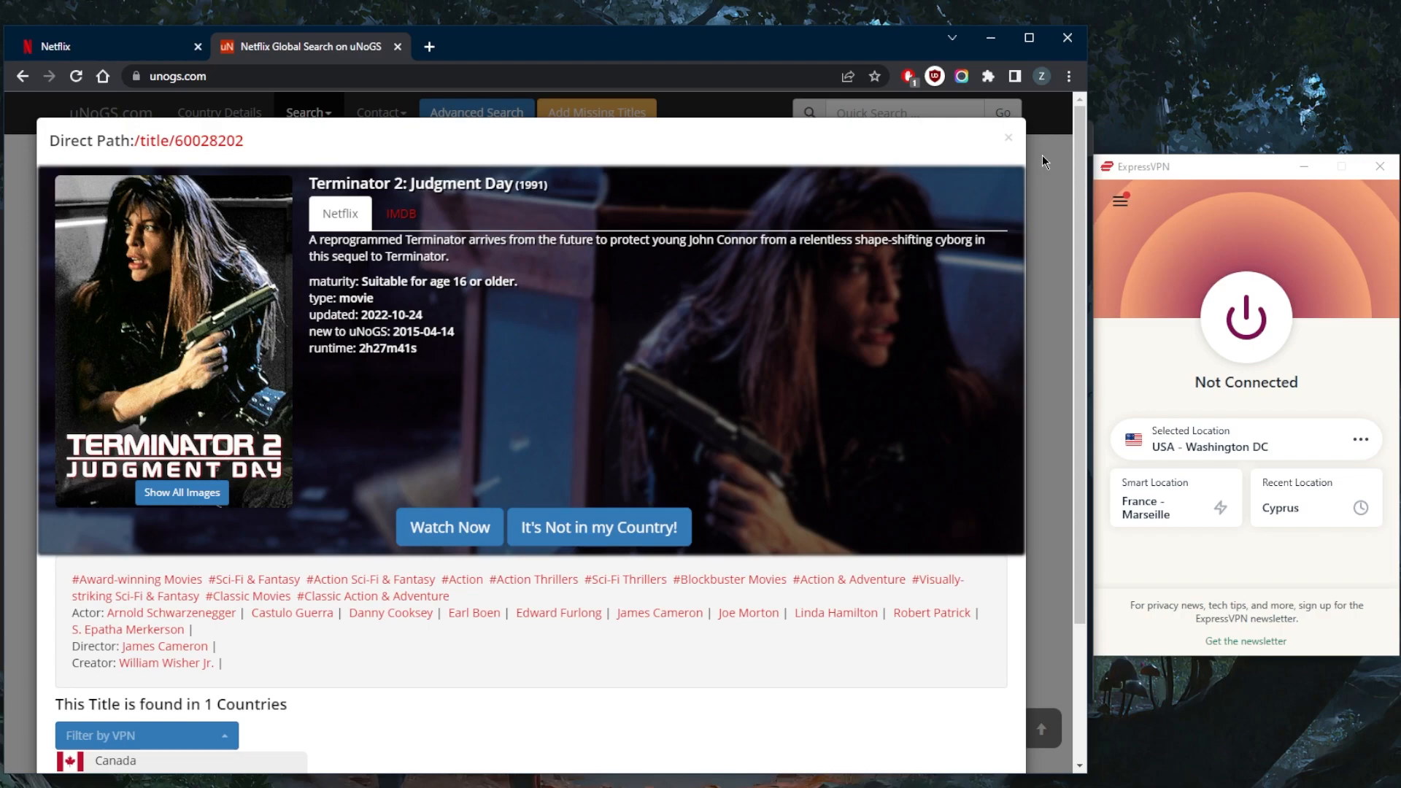
mouse_move(606, 158)
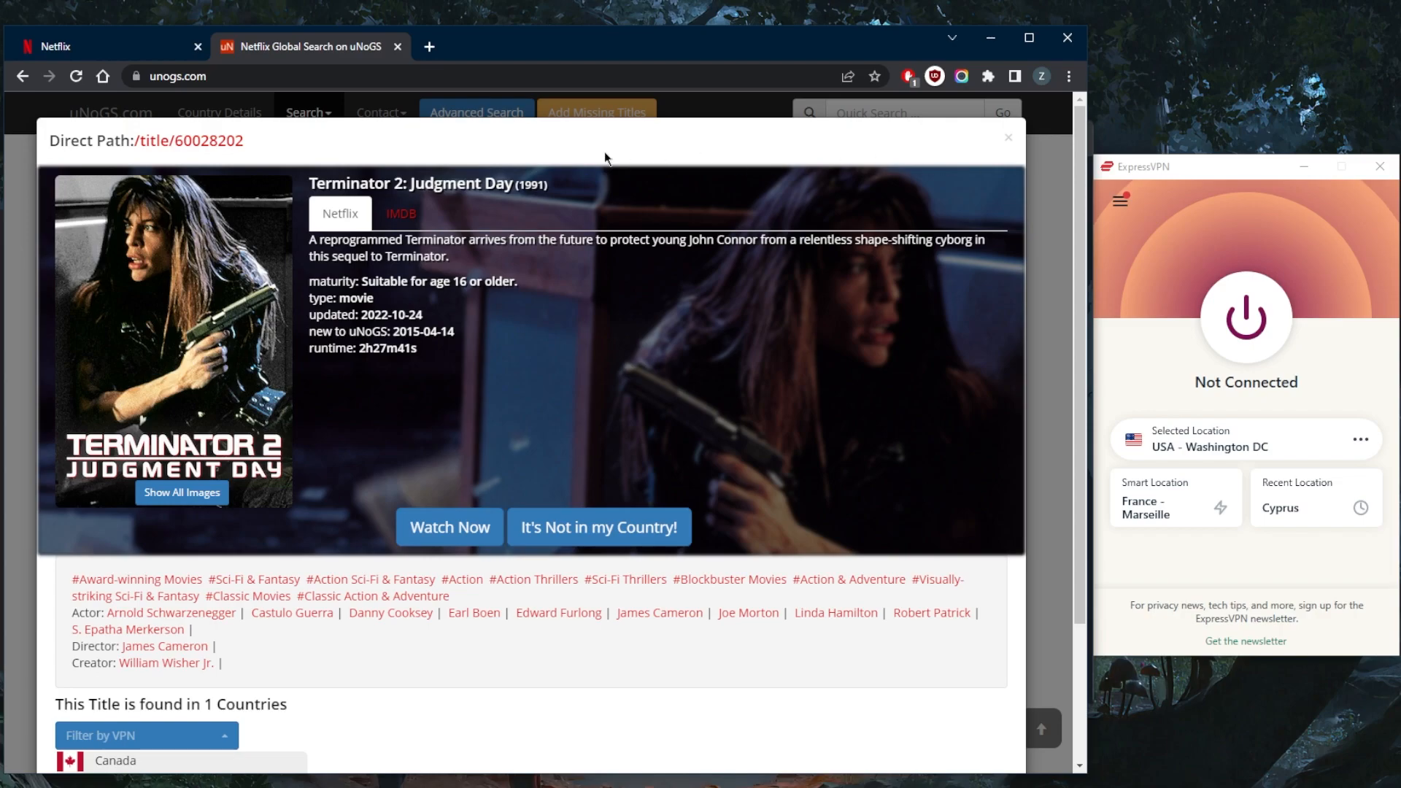
mouse_move(1032, 164)
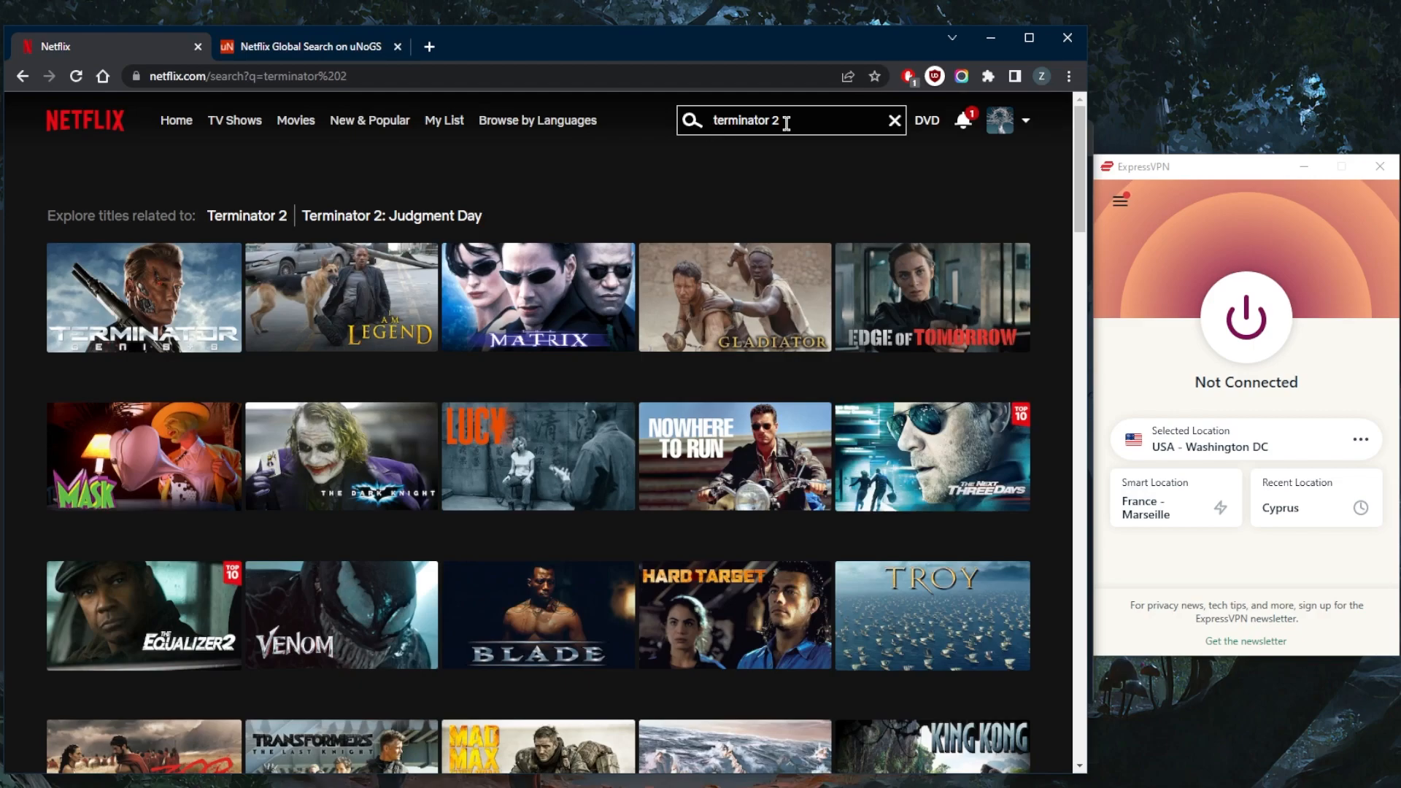
mouse_move(188, 272)
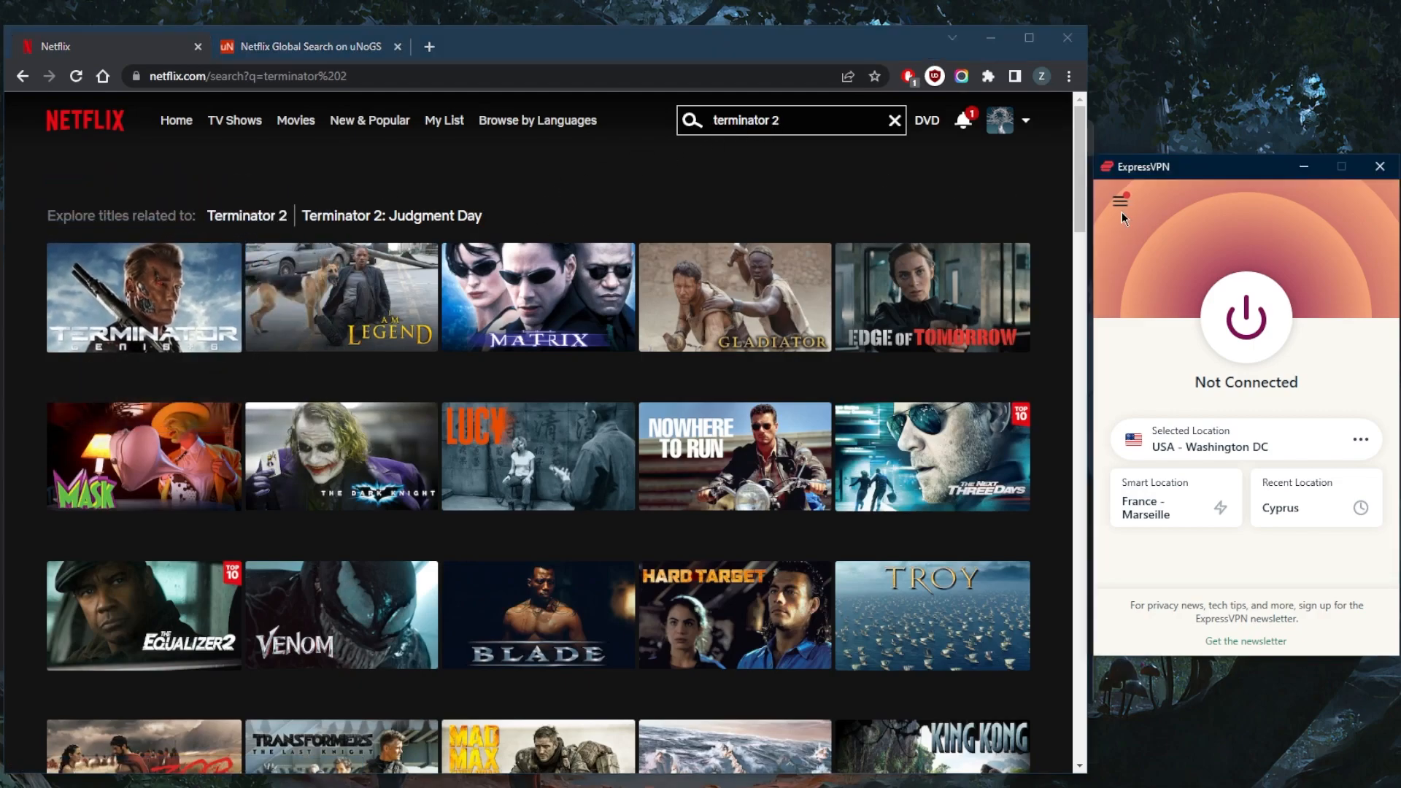
- Connect ExpressVPN to Canada - Toronto from the Americas region of the location list
left_click(1121, 198)
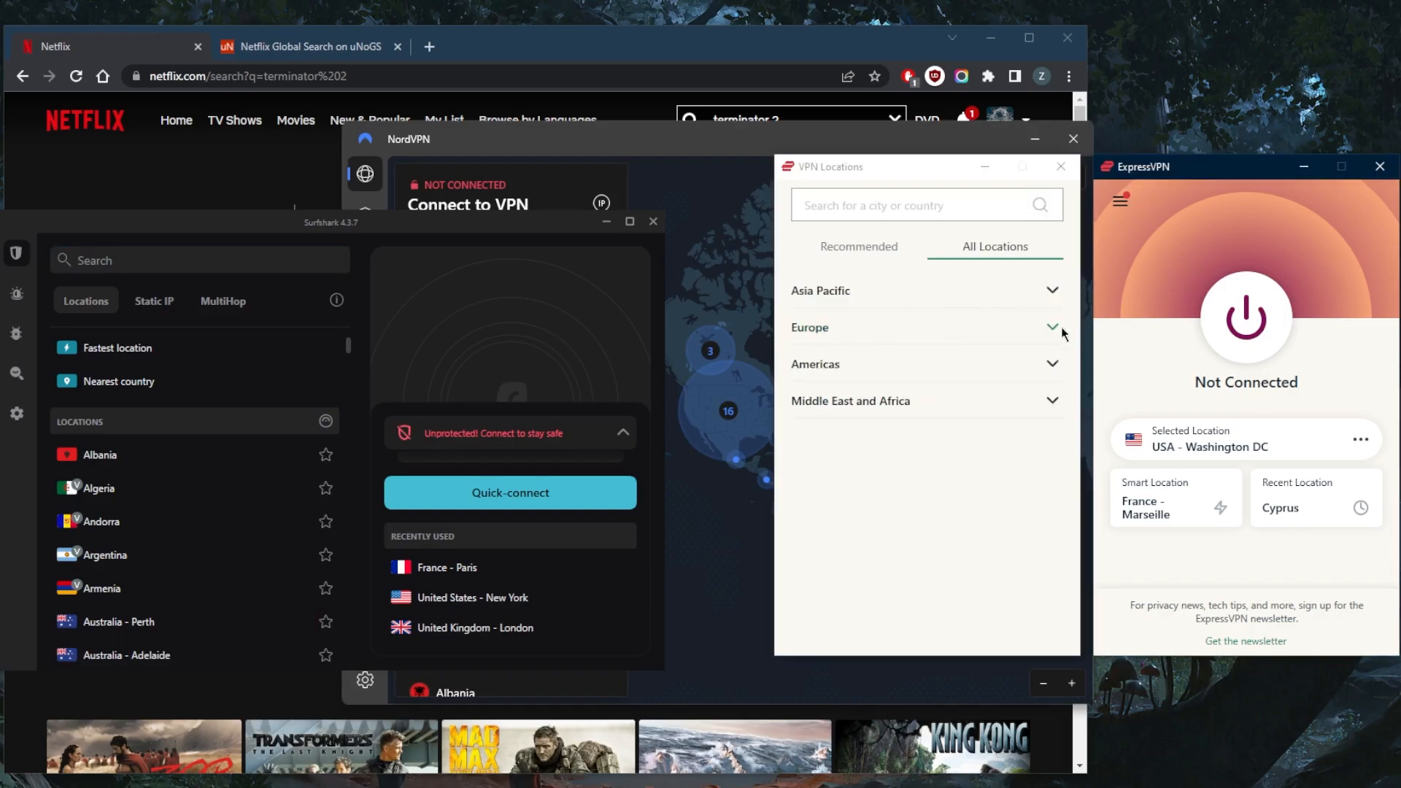
left_click(815, 364)
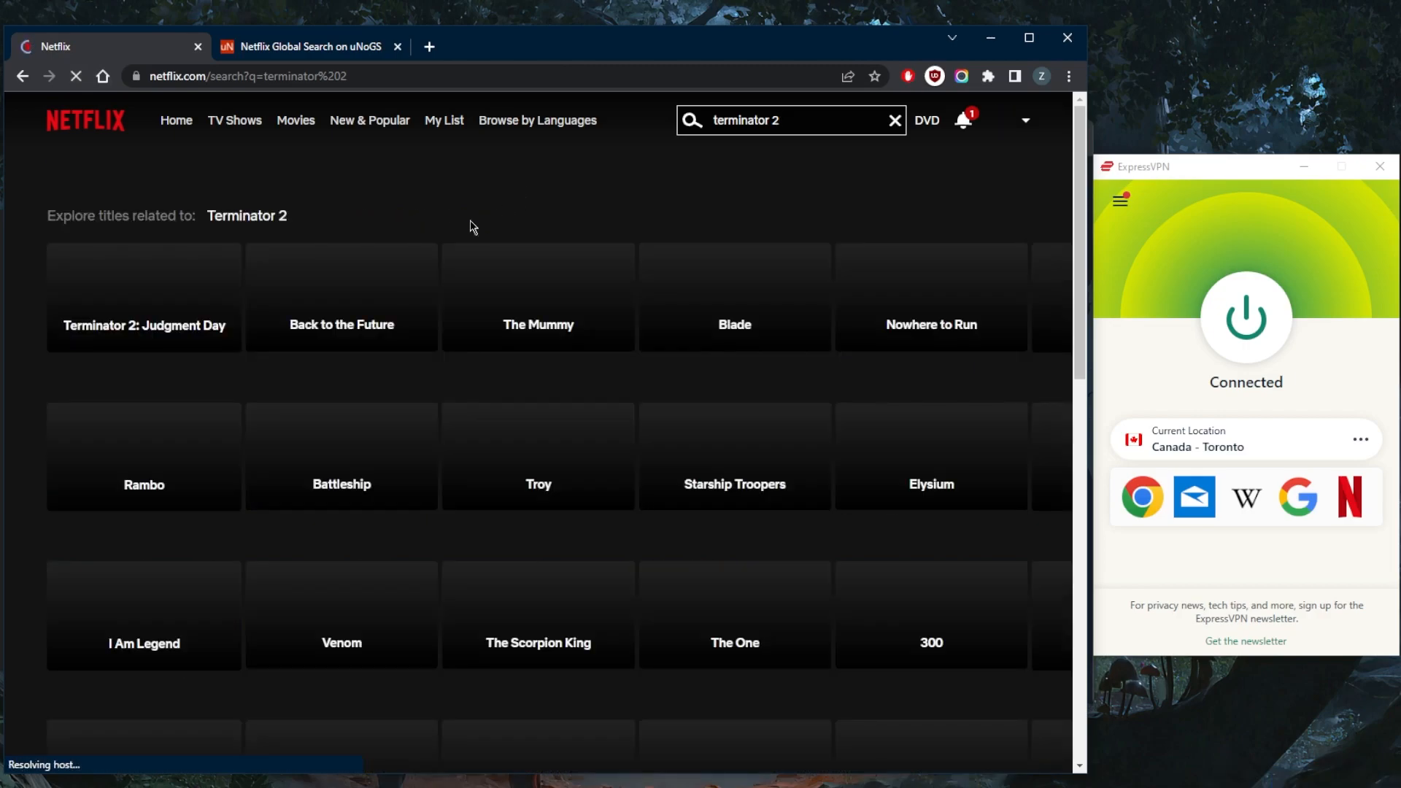
mouse_move(169, 324)
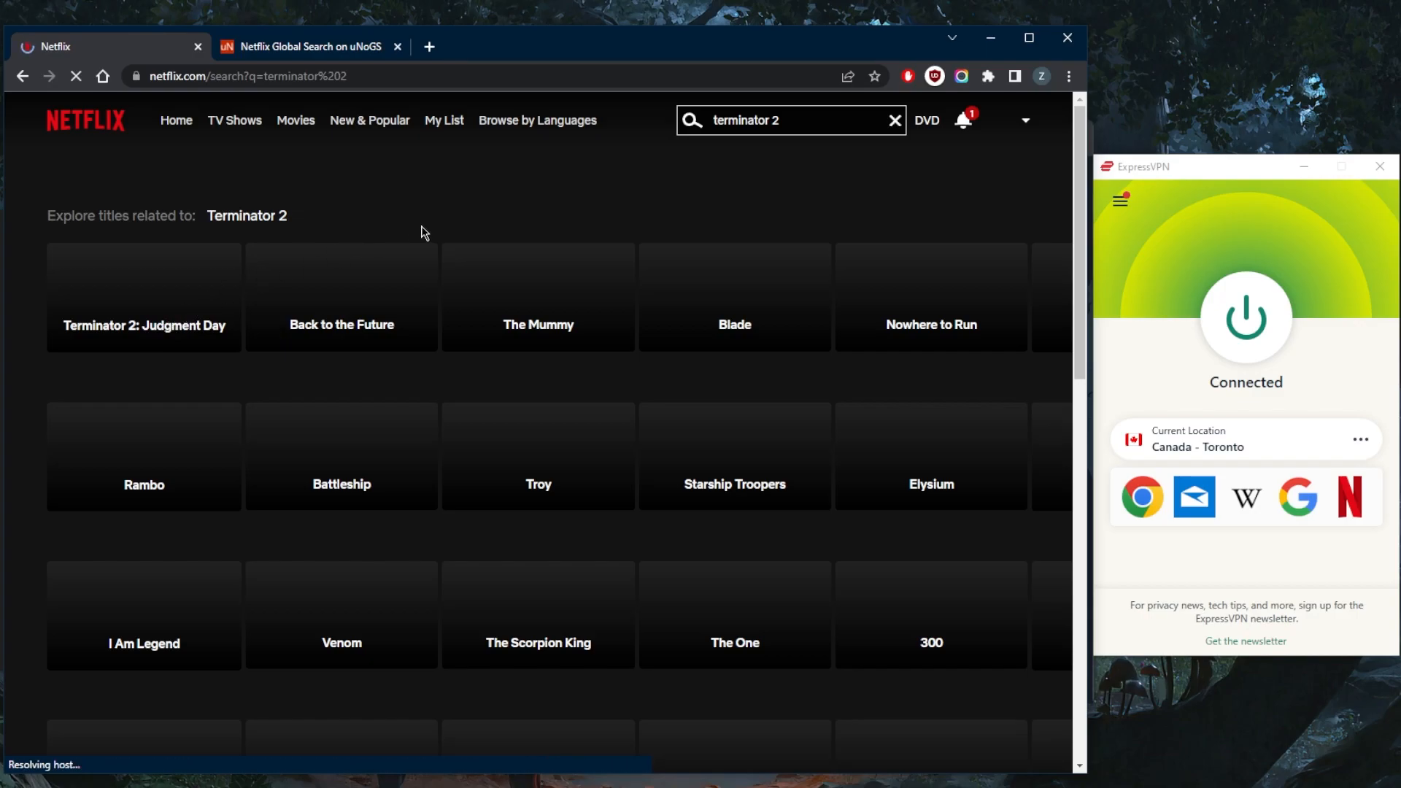
mouse_move(332, 272)
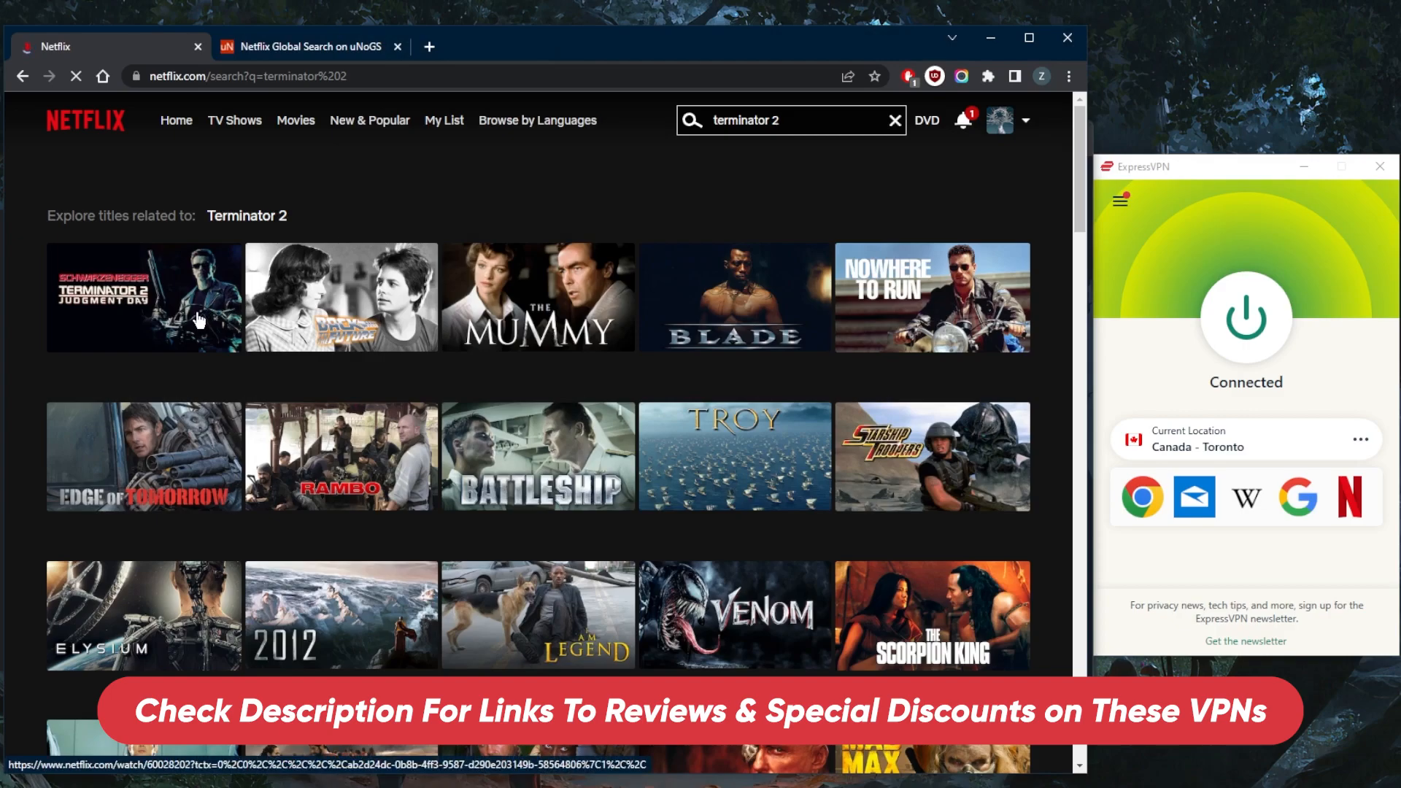
- Open the Terminator 2: Judgment Day title page from the Canadian Netflix results
left_click(143, 297)
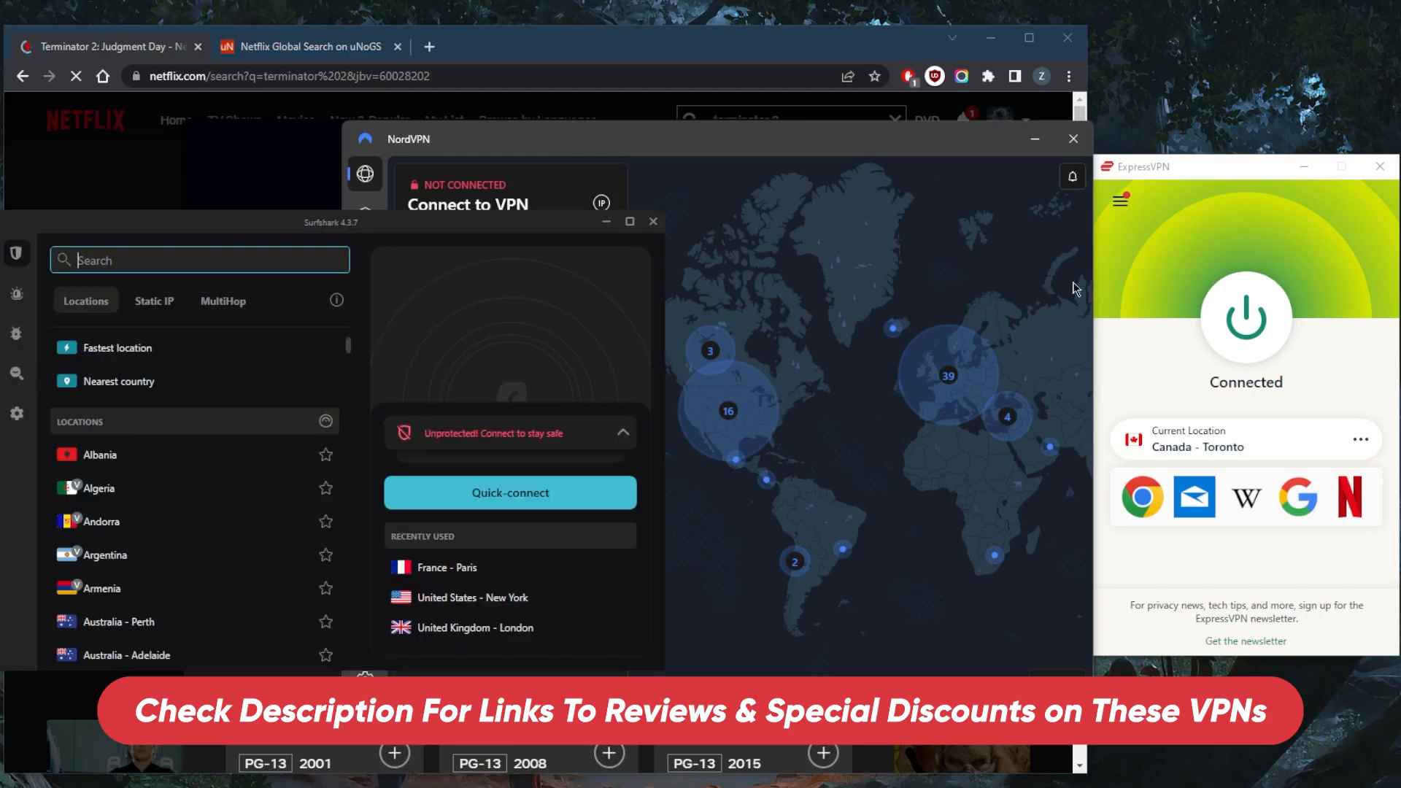
mouse_move(925, 330)
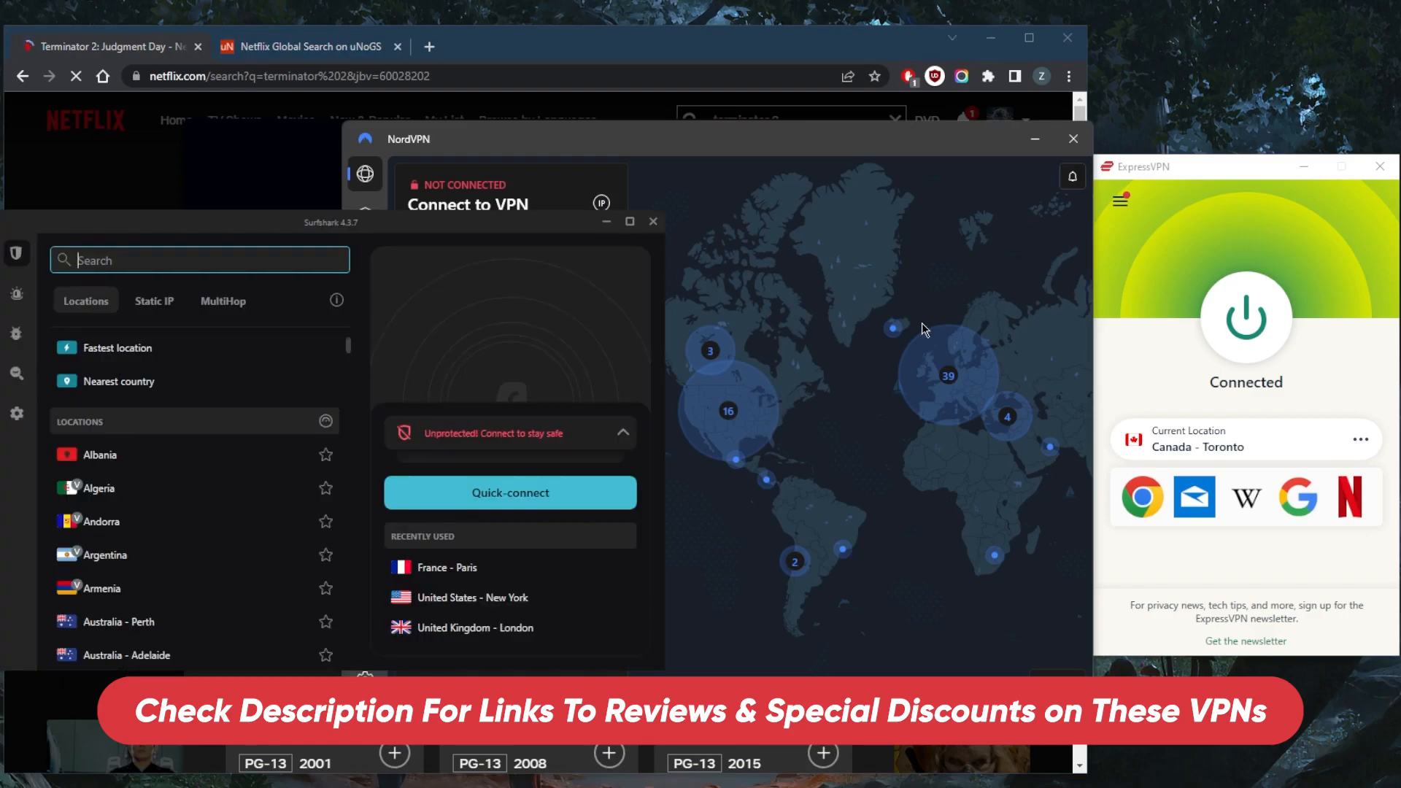